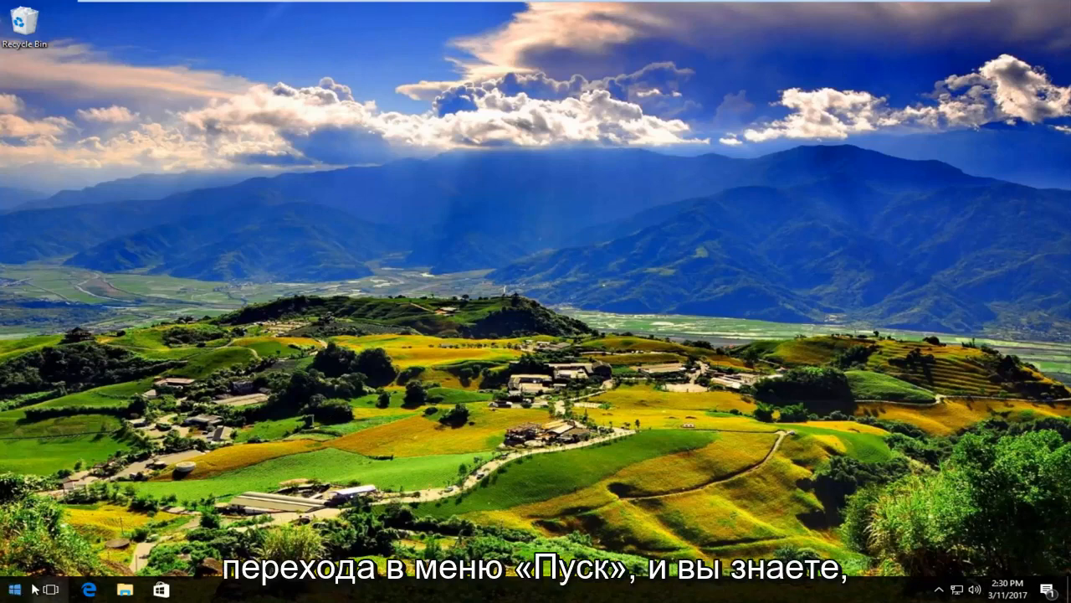
# Launch the Services app from a Start menu search for "services".
pyautogui.click(13, 589)
pyautogui.write('services')
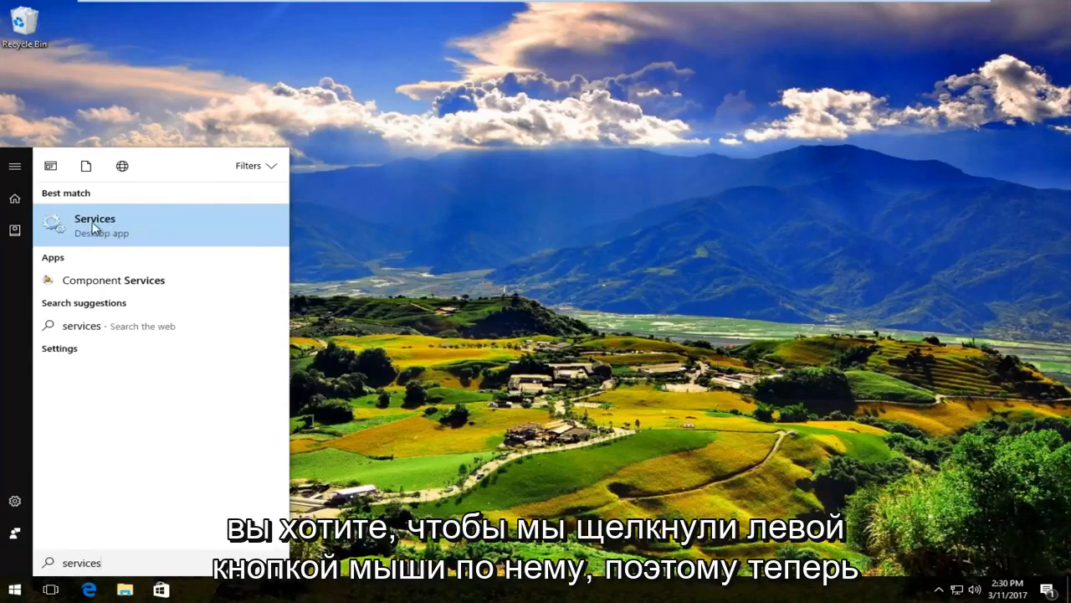
pyautogui.click(93, 225)
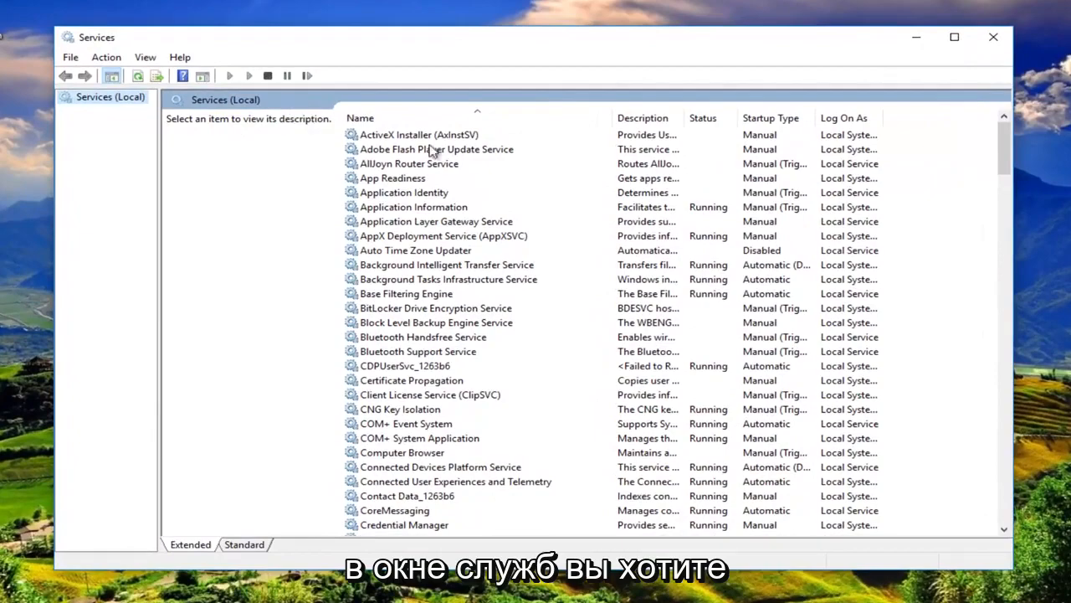
pyautogui.moveTo(1019, 187)
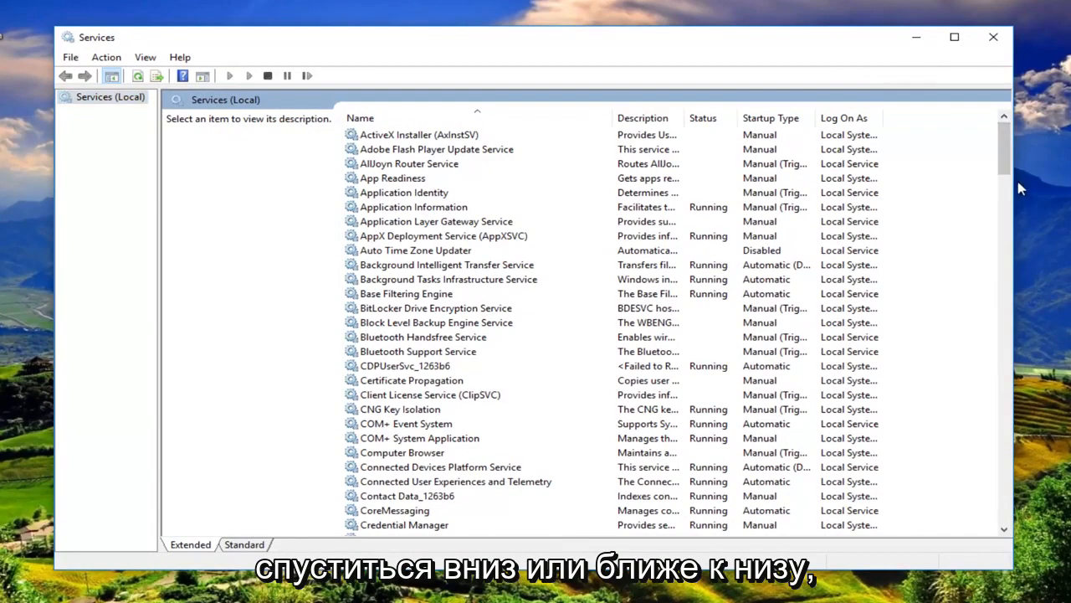
# Locate Windows Update in the Services list and bring up its action menu.
pyautogui.scroll(-3)
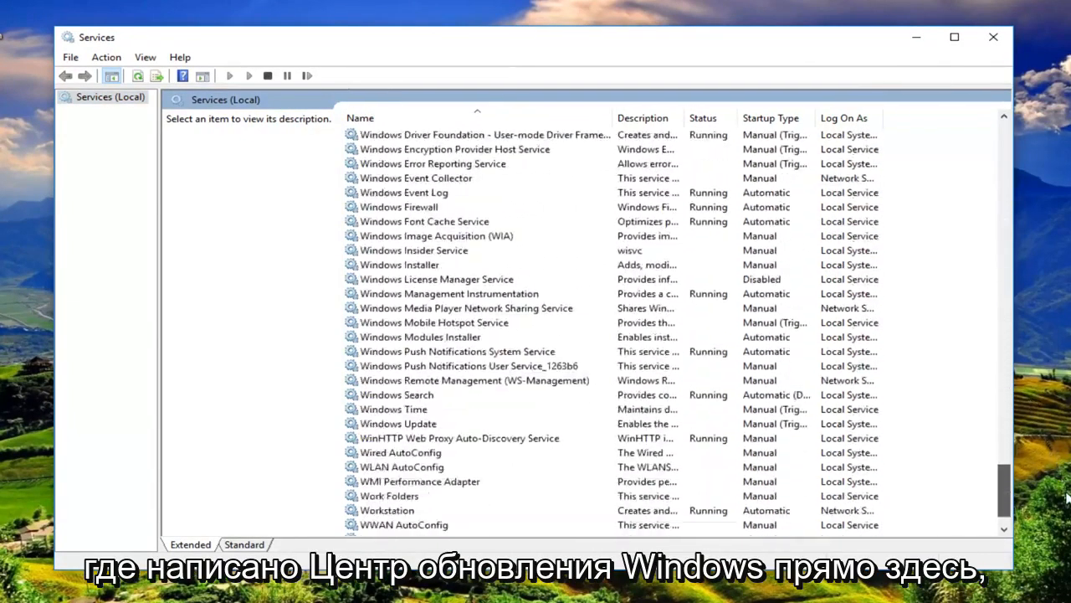
pyautogui.click(398, 380)
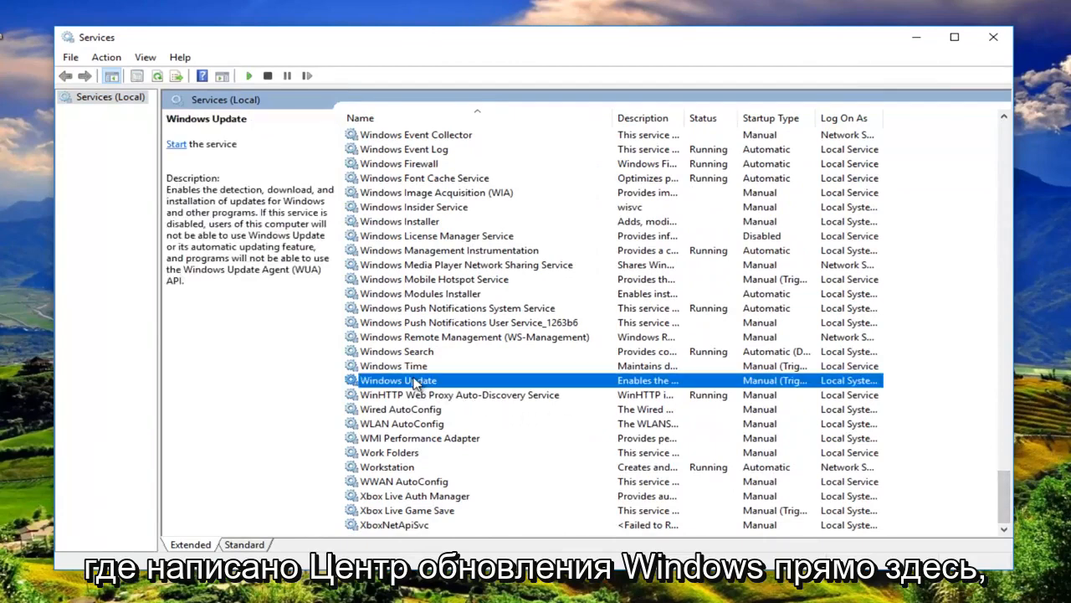
pyautogui.rightClick(398, 379)
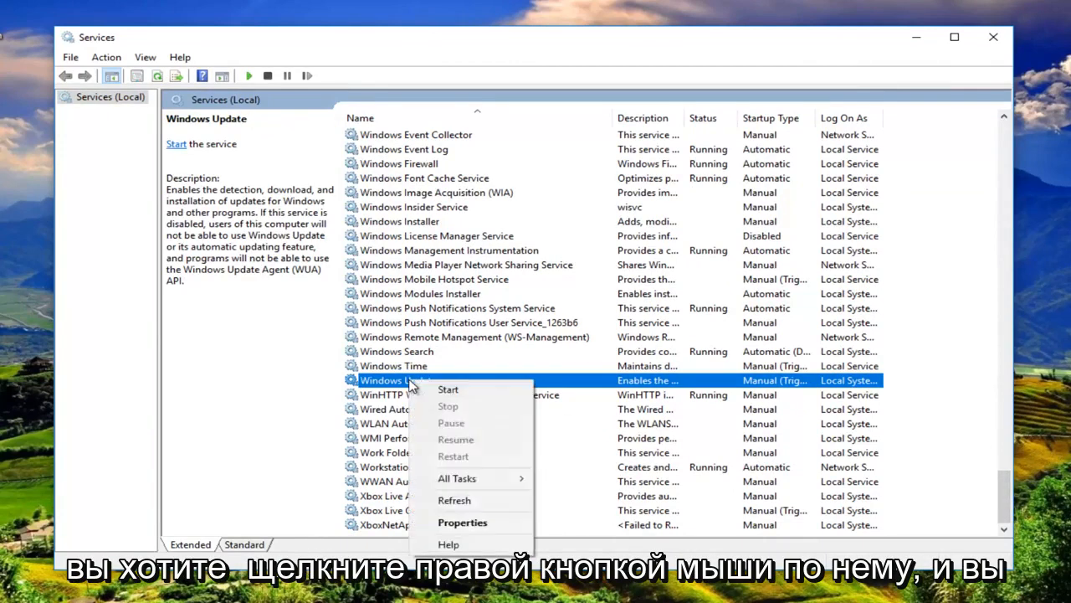
pyautogui.moveTo(448, 406)
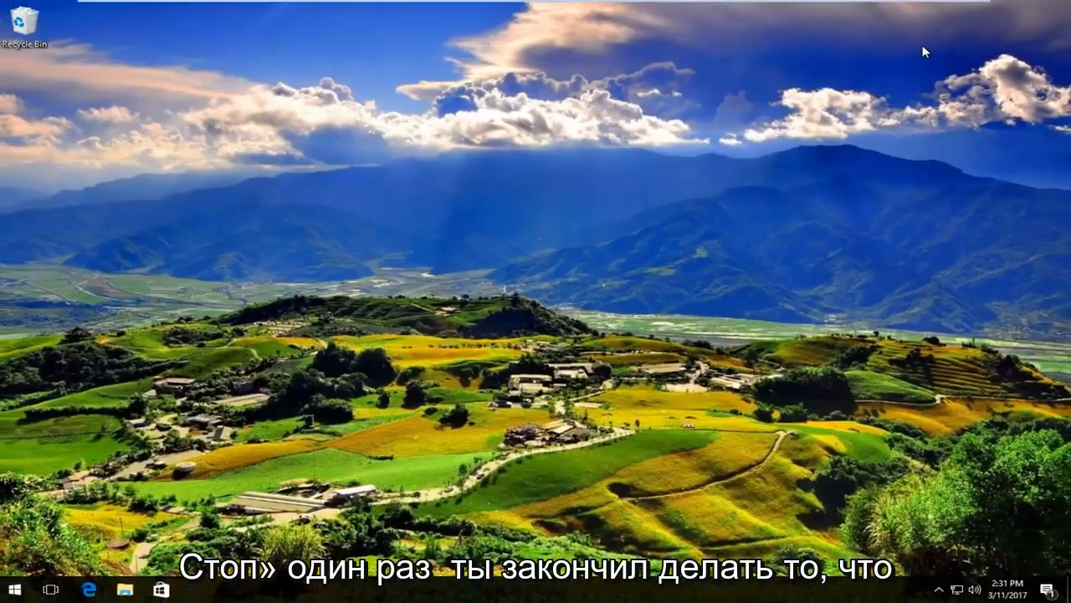
pyautogui.moveTo(307, 402)
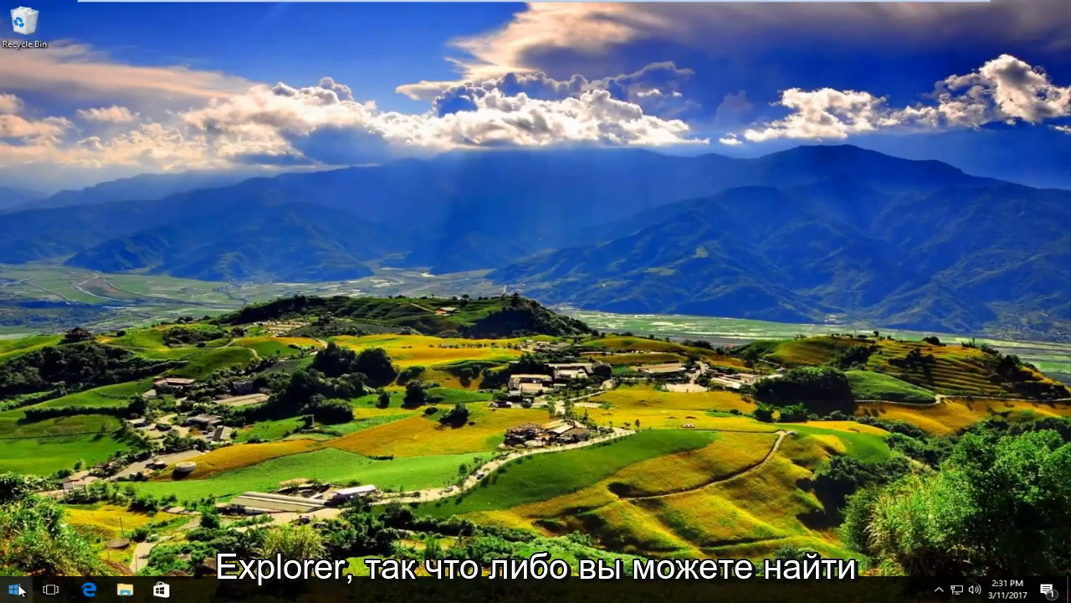
# Launch File Explorer from the Start menu, showing Quick access.
pyautogui.click(13, 589)
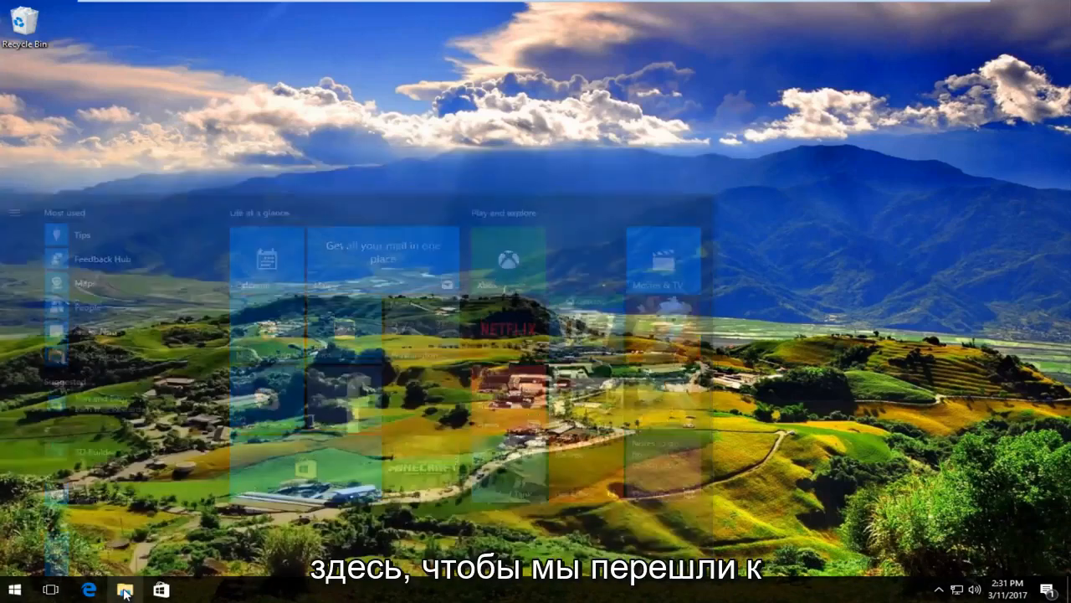
pyautogui.click(124, 589)
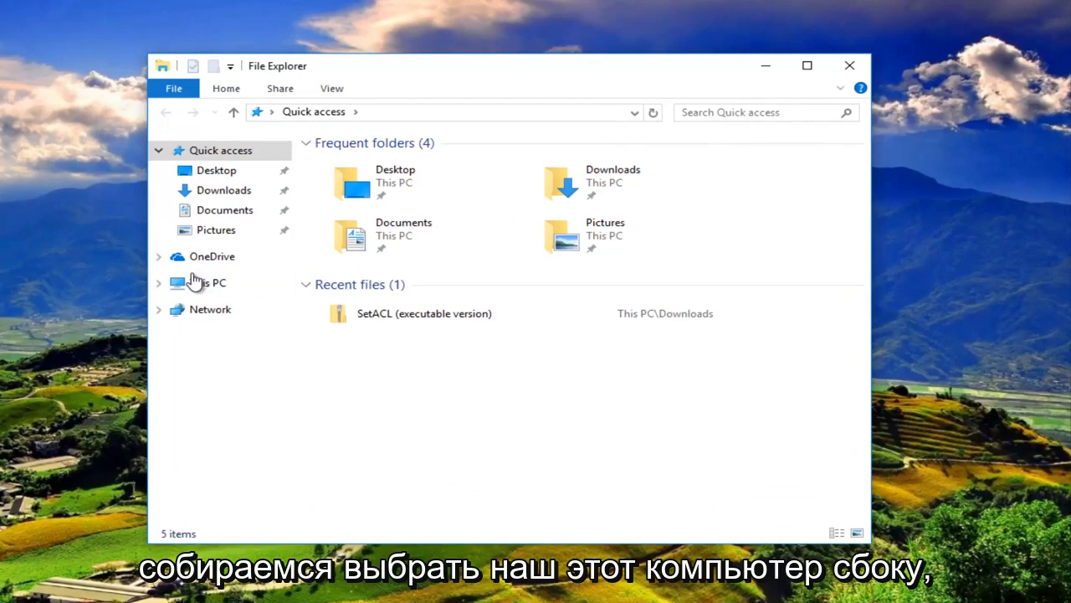
# Navigate This PC > Local Disk (C:) > Windows > SoftwareDistribution.
pyautogui.click(208, 281)
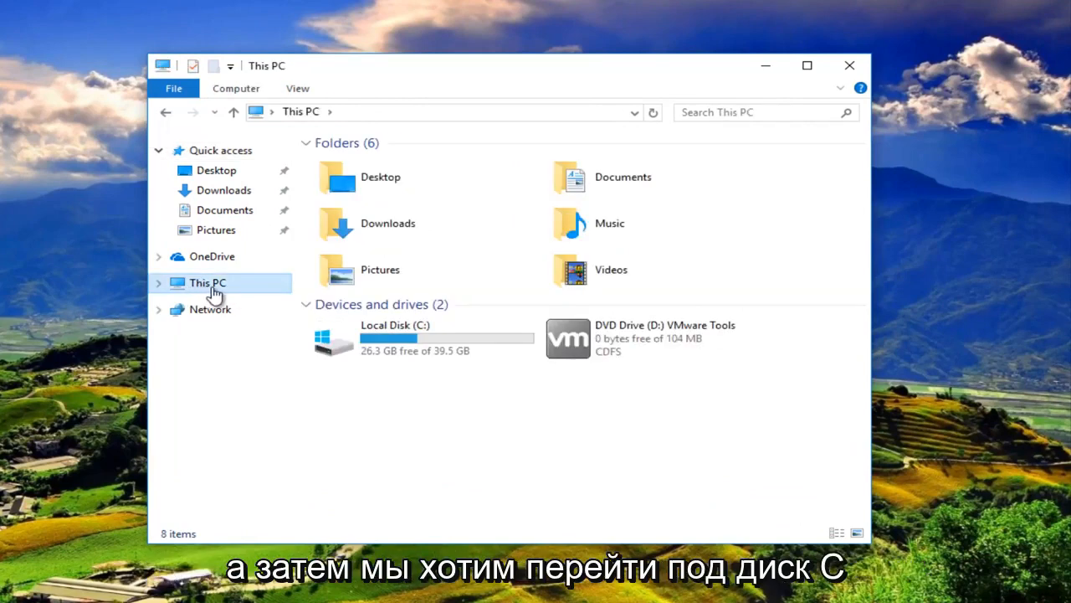
pyautogui.moveTo(377, 338)
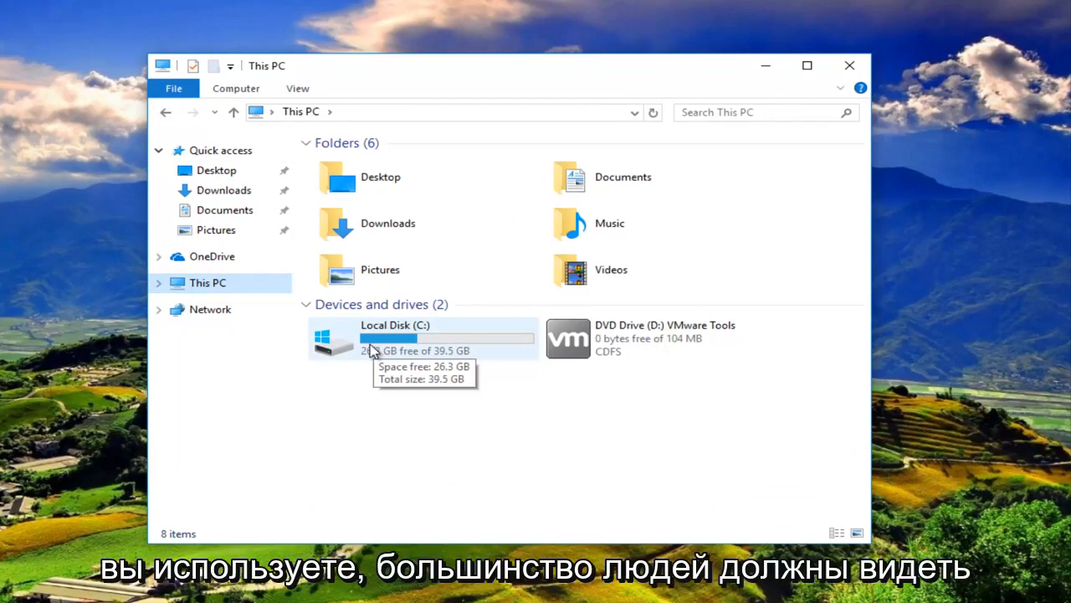
pyautogui.moveTo(405, 341)
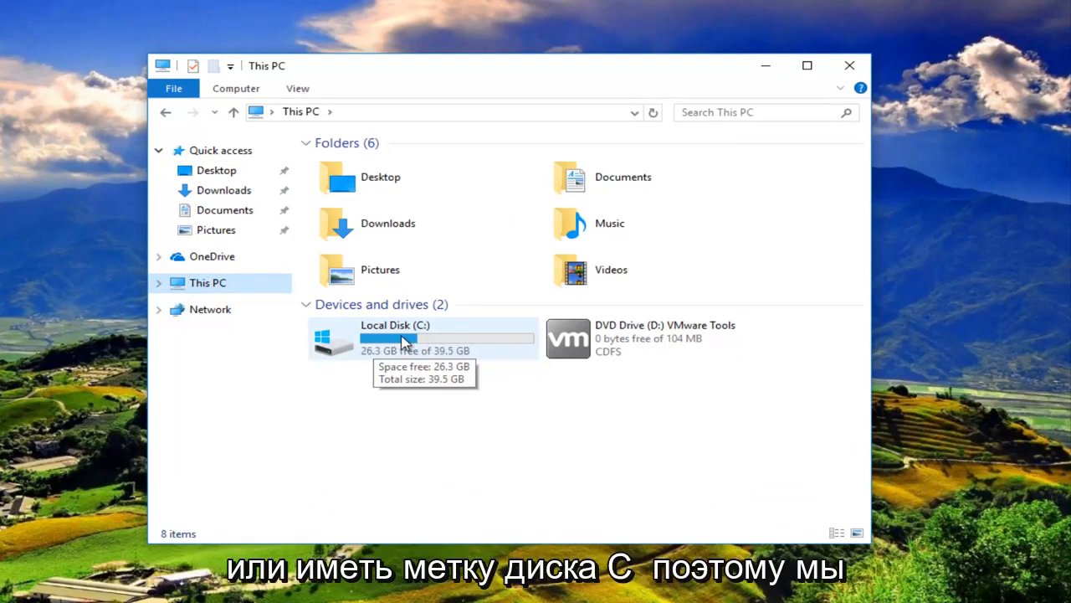
pyautogui.doubleClick(394, 338)
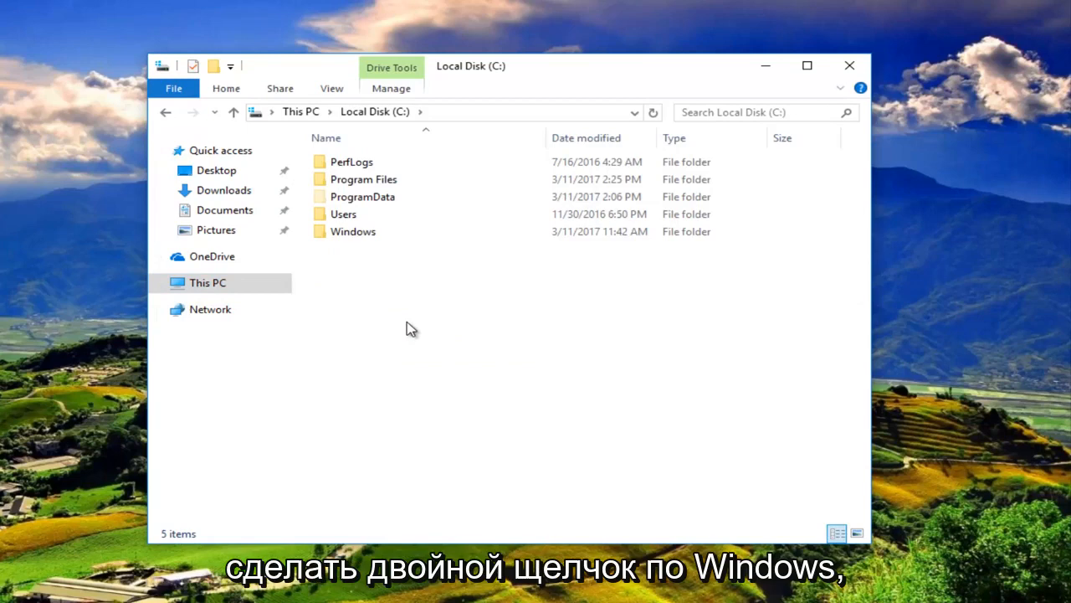
pyautogui.click(352, 231)
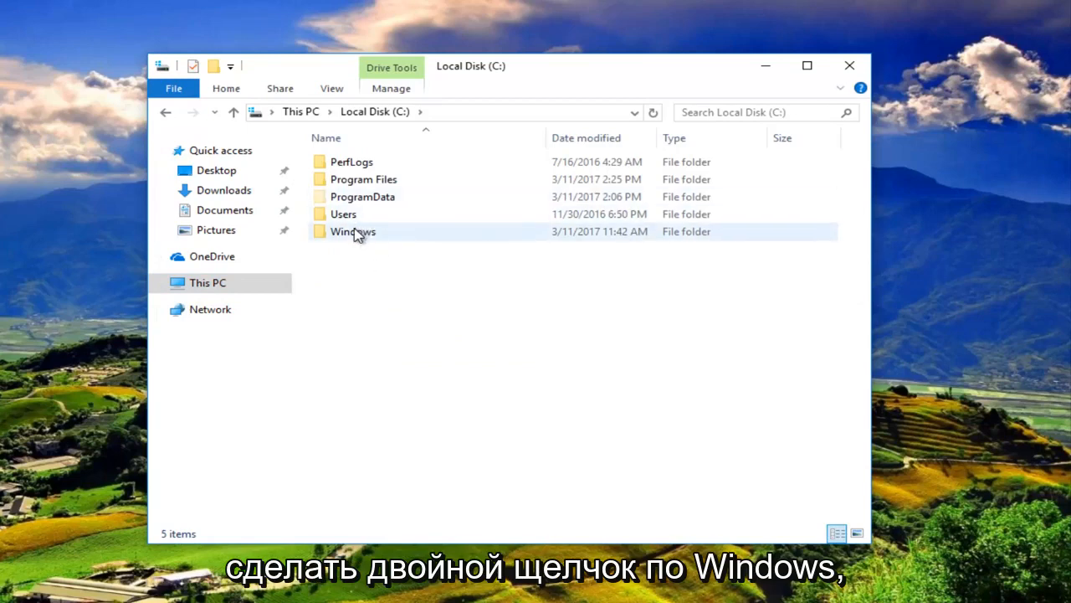
pyautogui.doubleClick(351, 231)
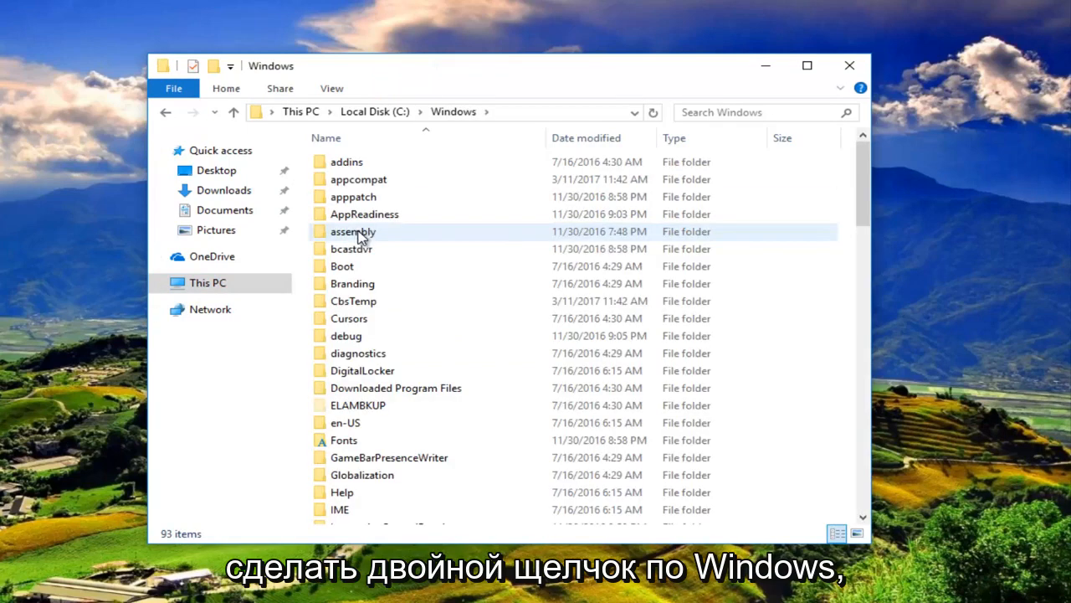
pyautogui.moveTo(352, 231)
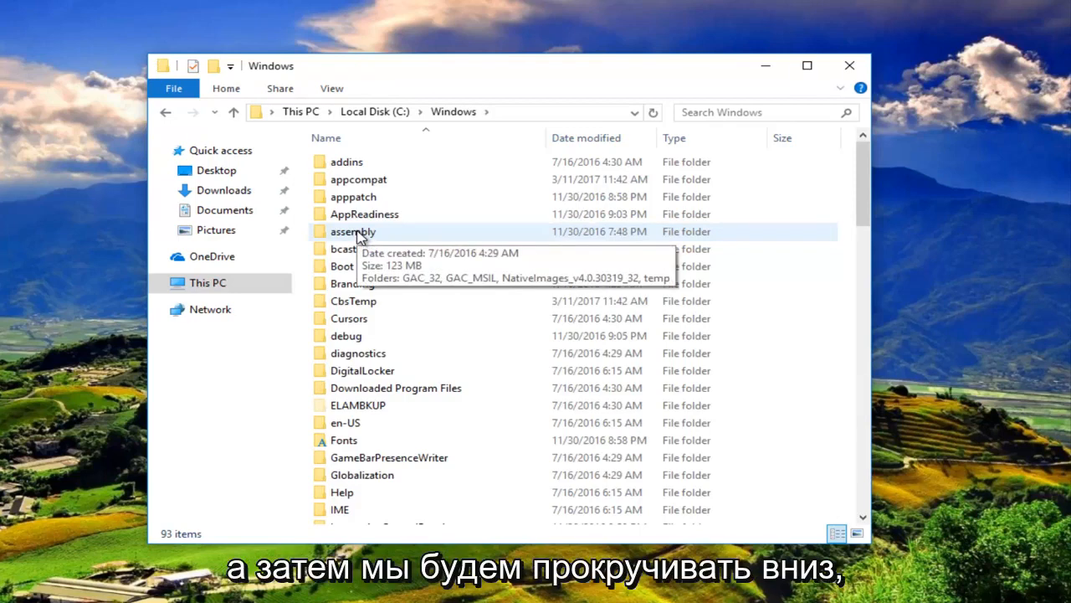
pyautogui.scroll(-3)
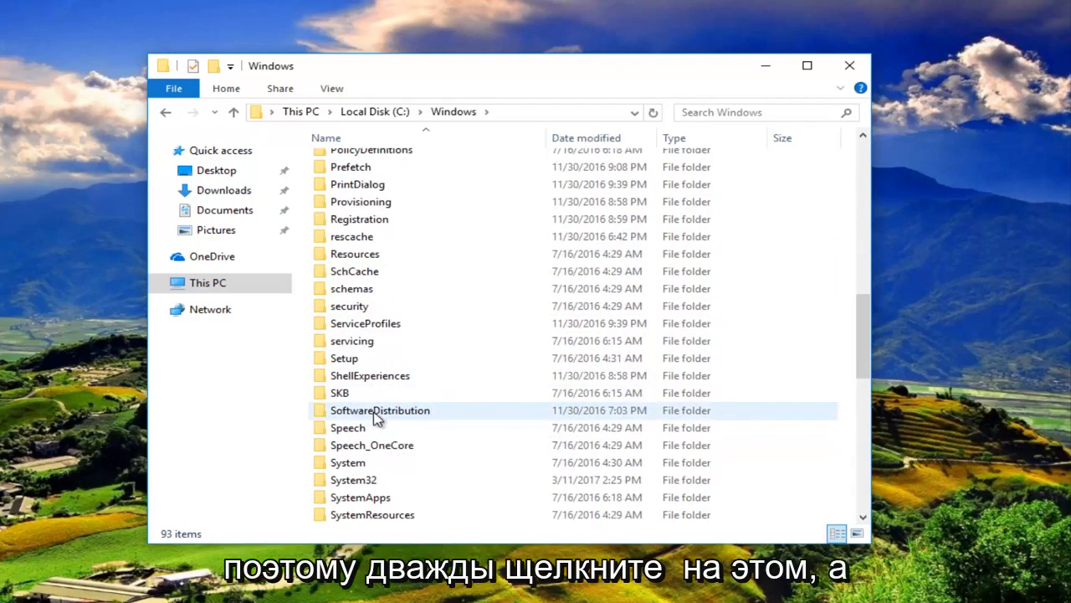
pyautogui.doubleClick(378, 411)
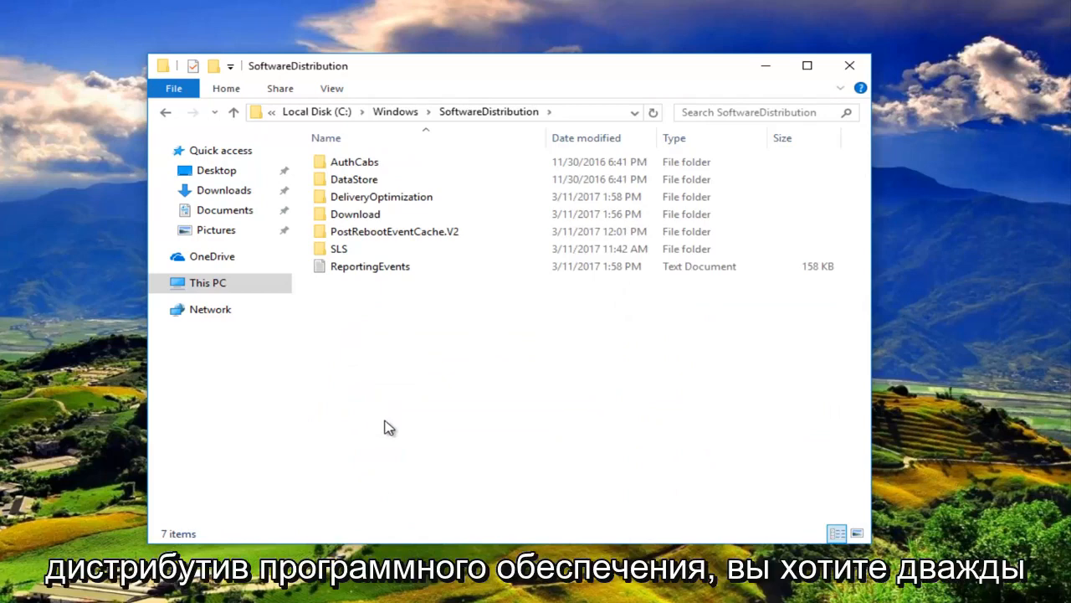
# Enter the Download folder and select all its cached update folders.
pyautogui.click(354, 215)
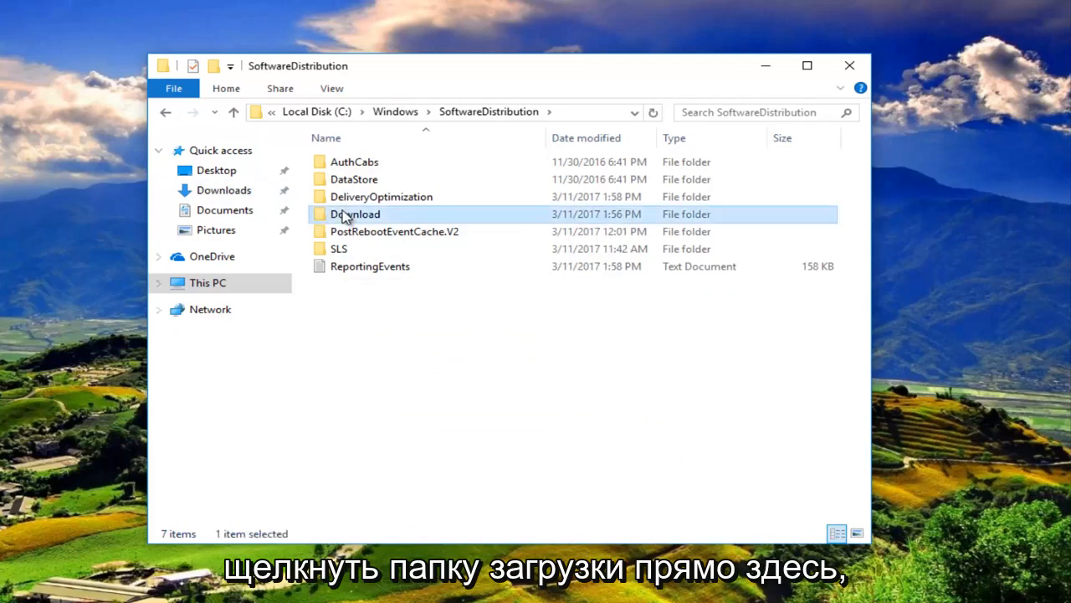
pyautogui.doubleClick(355, 214)
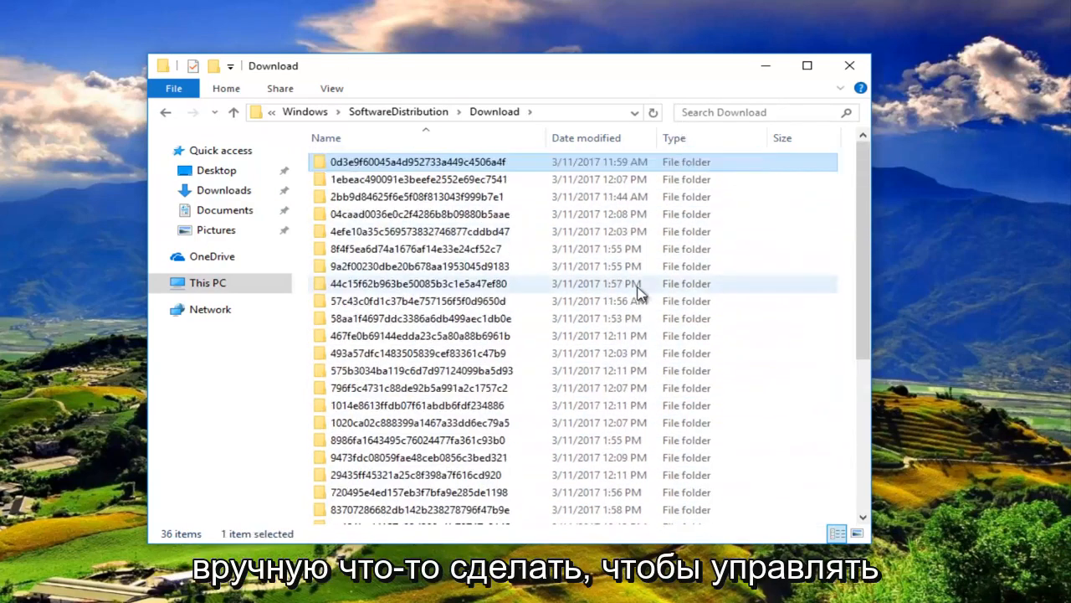
pyautogui.click(418, 282)
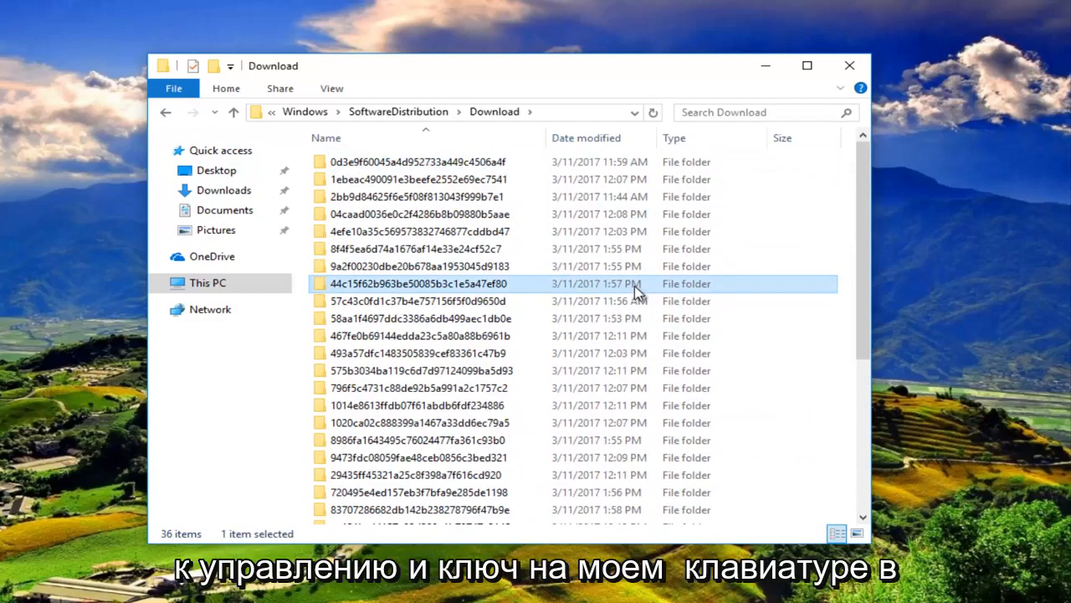
pyautogui.press('ctrl+a')
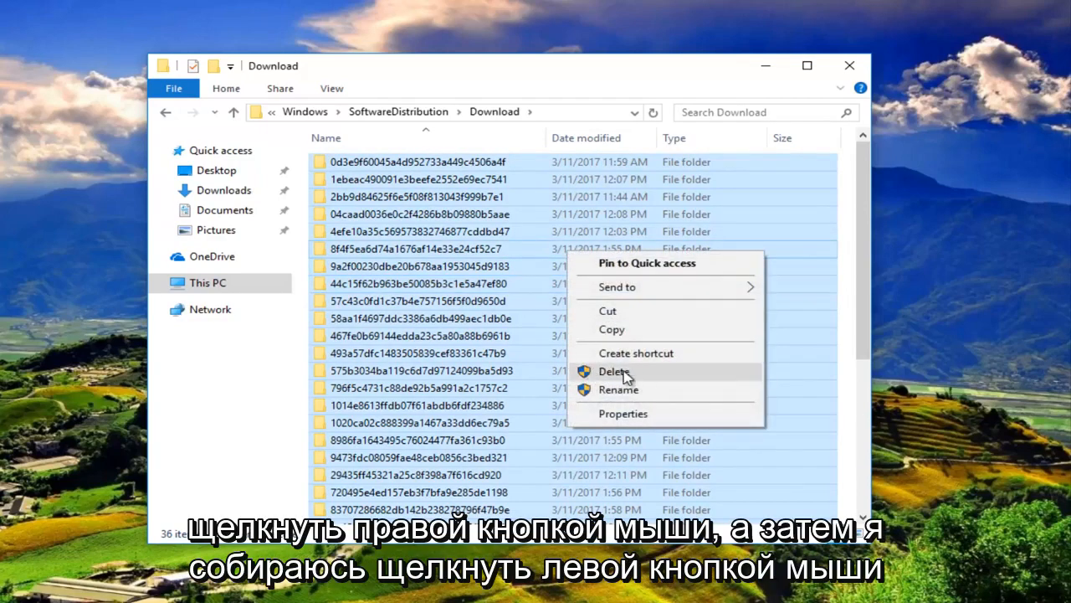
# Delete the selected folders, granting administrator permission for all current items.
pyautogui.click(613, 371)
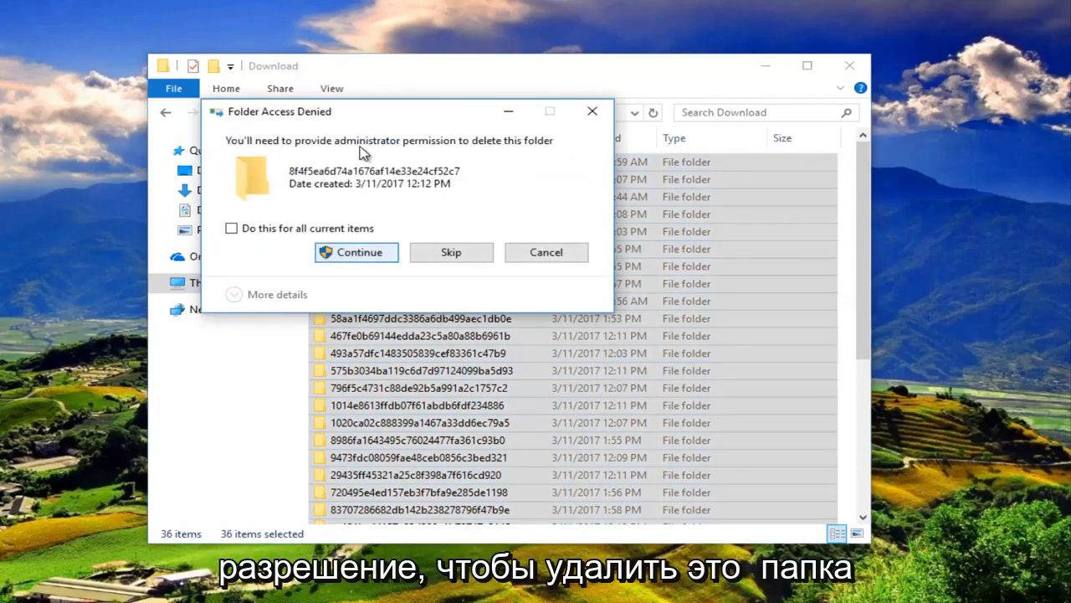
pyautogui.click(357, 251)
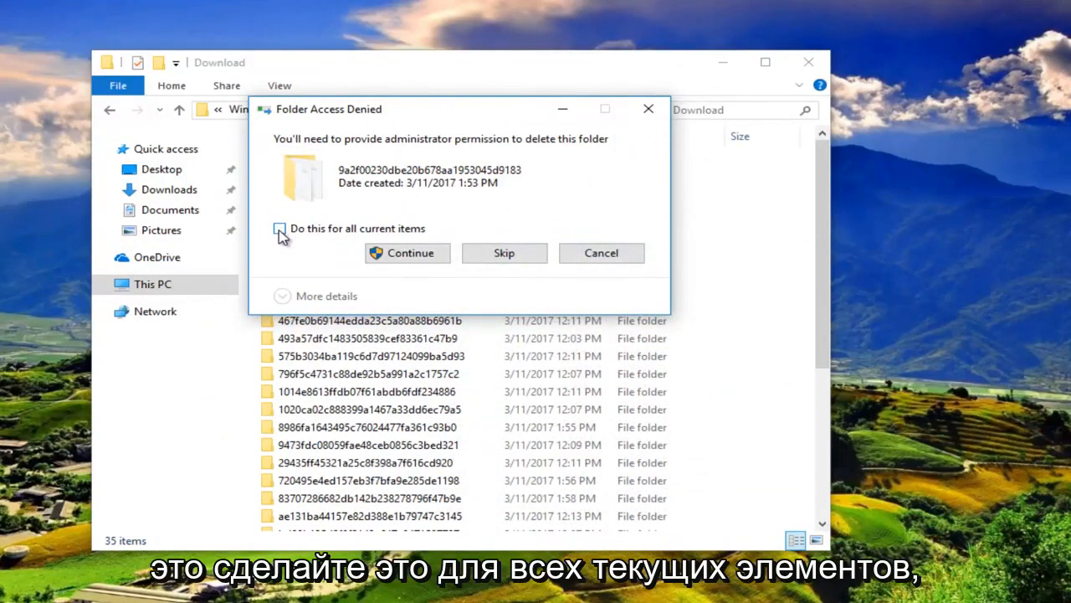
pyautogui.click(280, 228)
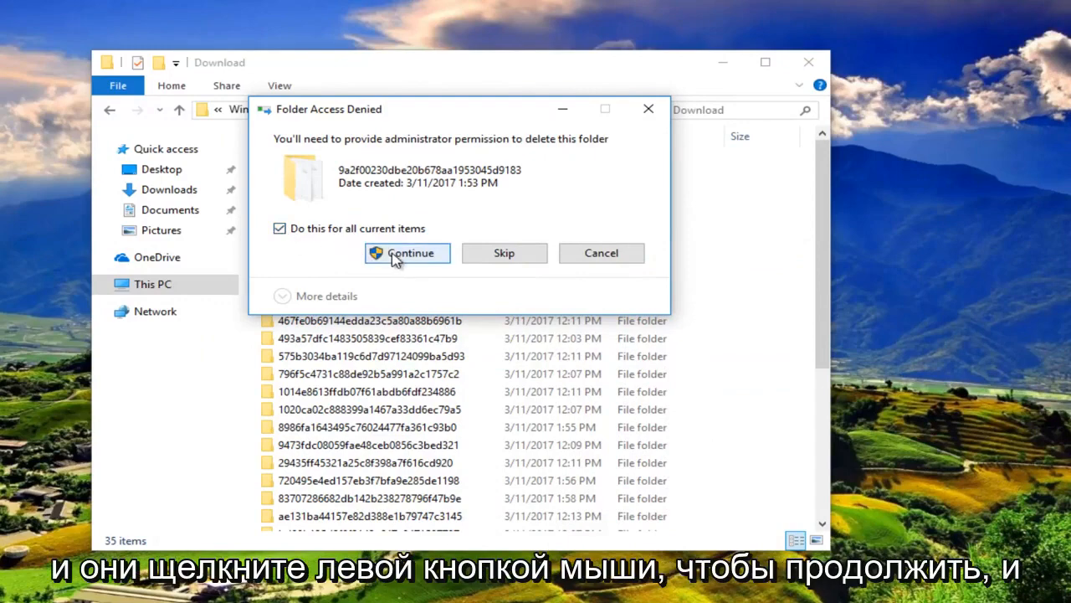
pyautogui.click(406, 253)
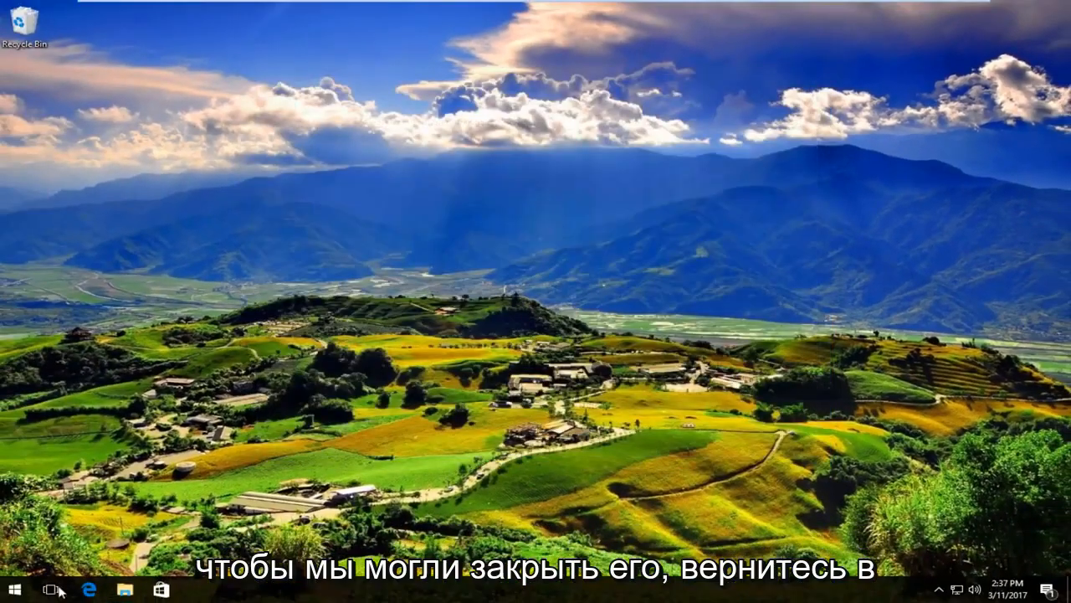
# Reopen Services from a Start menu search for "servi".
pyautogui.click(14, 589)
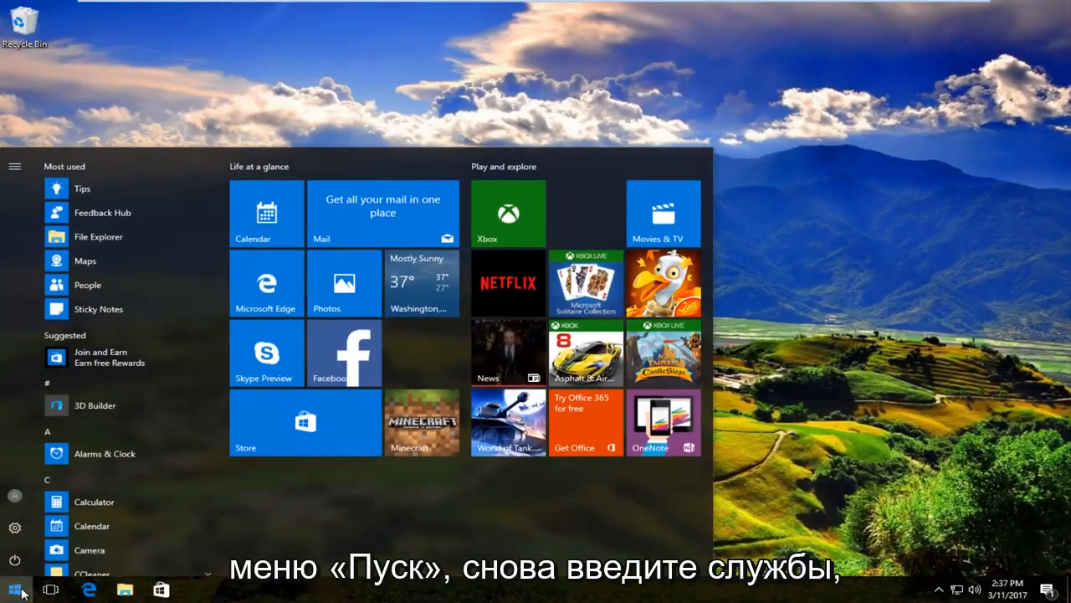
pyautogui.write('servi')
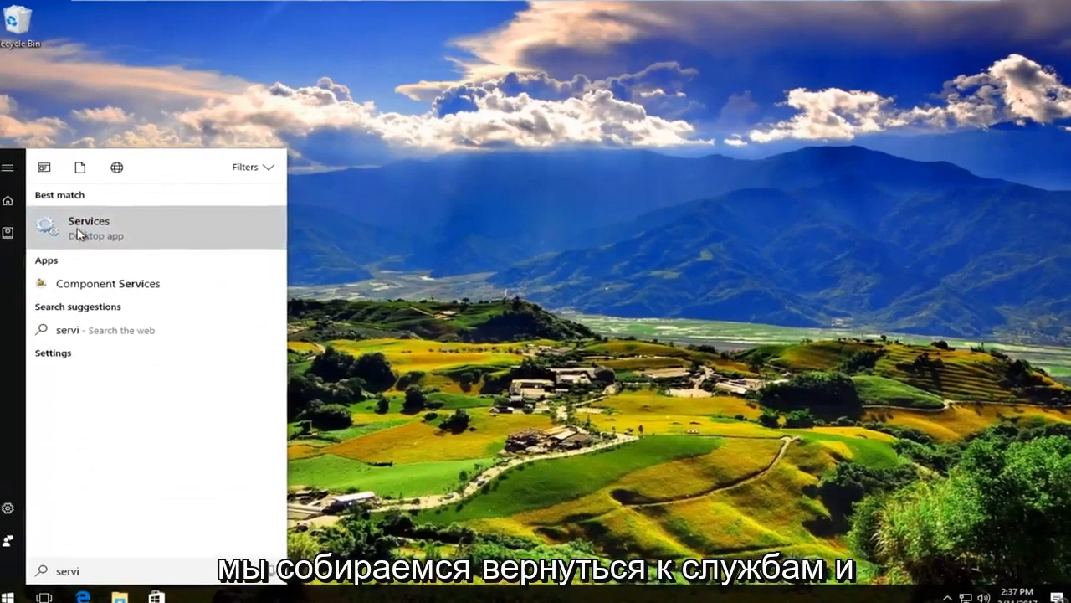
pyautogui.click(87, 227)
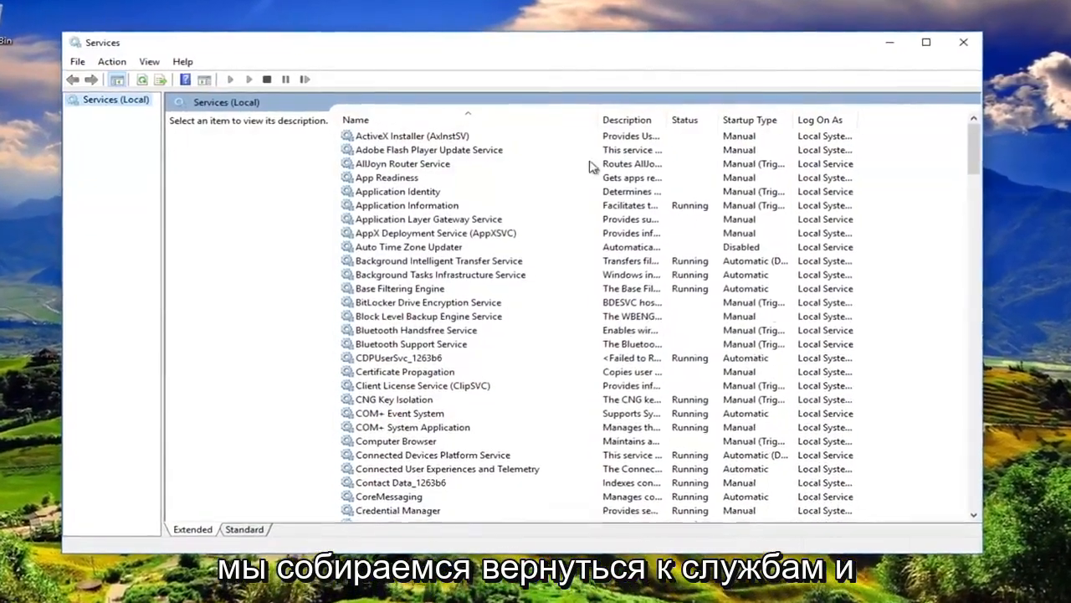
# Start the Windows Update service so it shows Running, then bring up its properties.
pyautogui.scroll(-3)
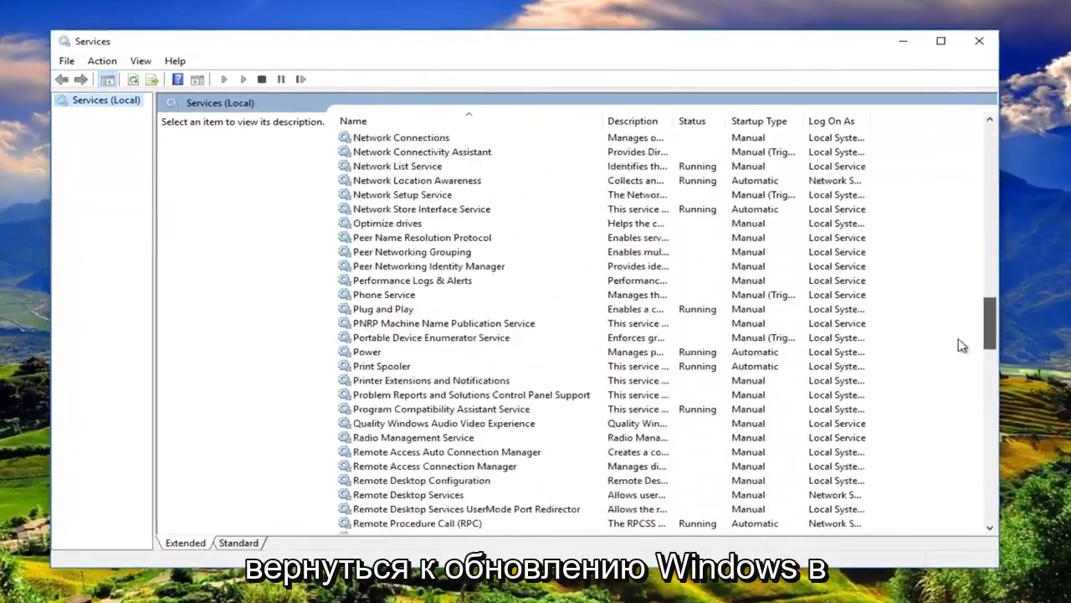
pyautogui.scroll(-3)
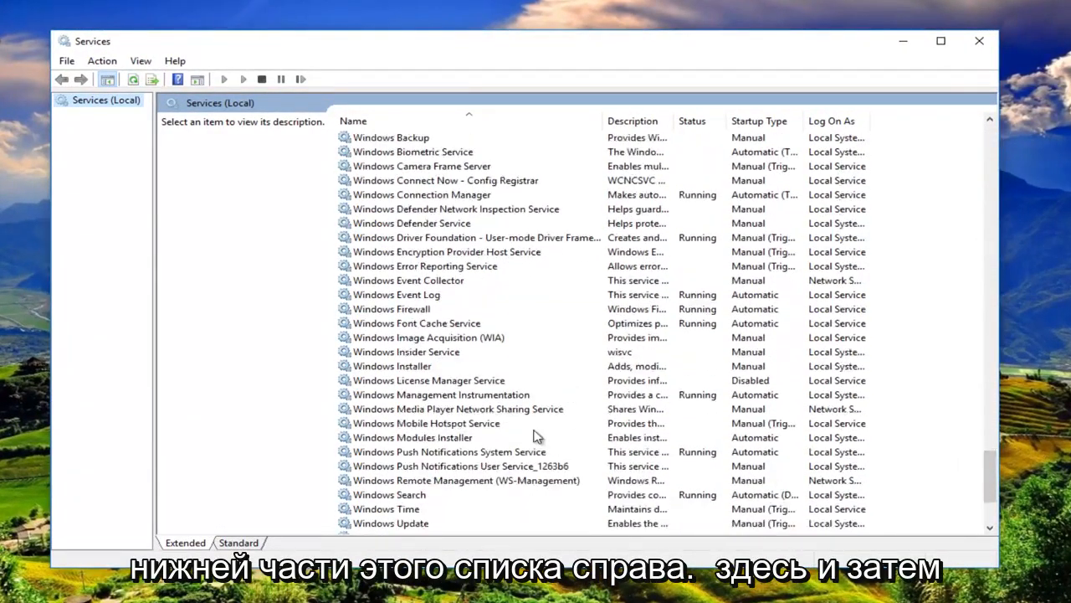
pyautogui.scroll(-3)
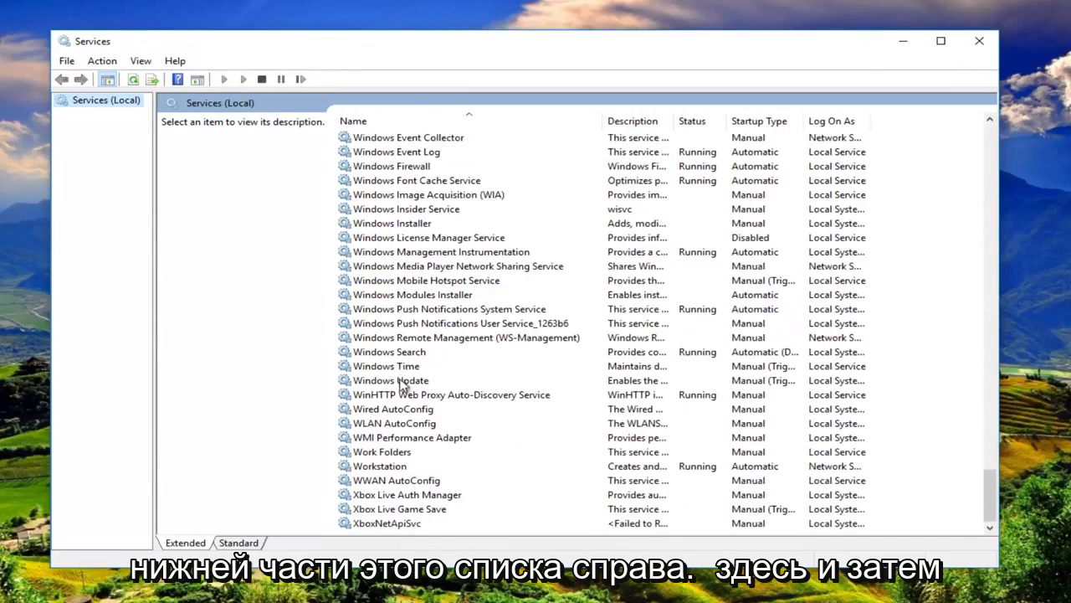
pyautogui.click(392, 380)
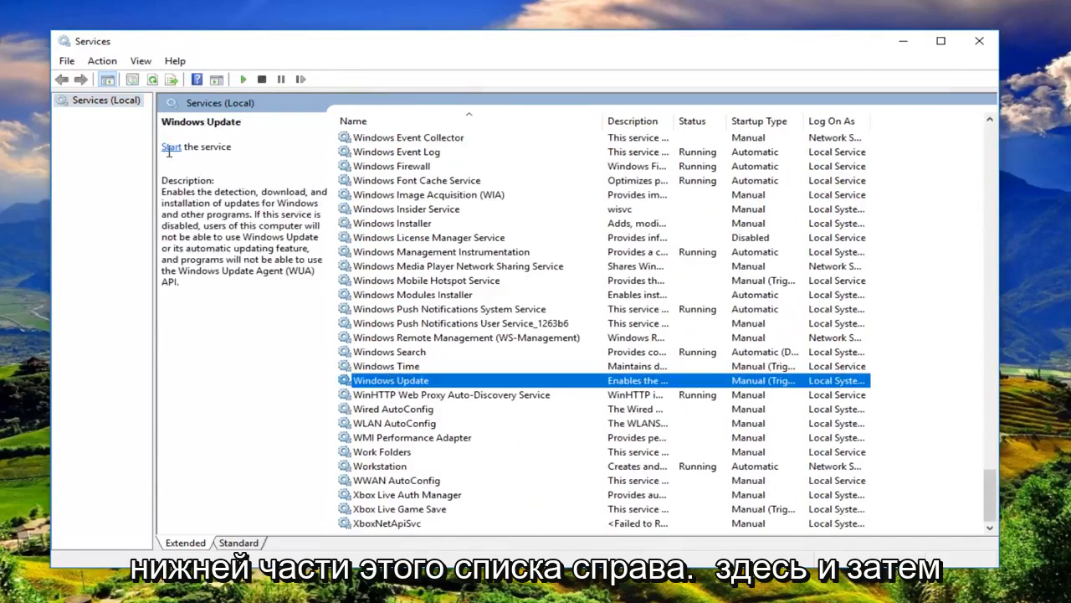
pyautogui.click(171, 147)
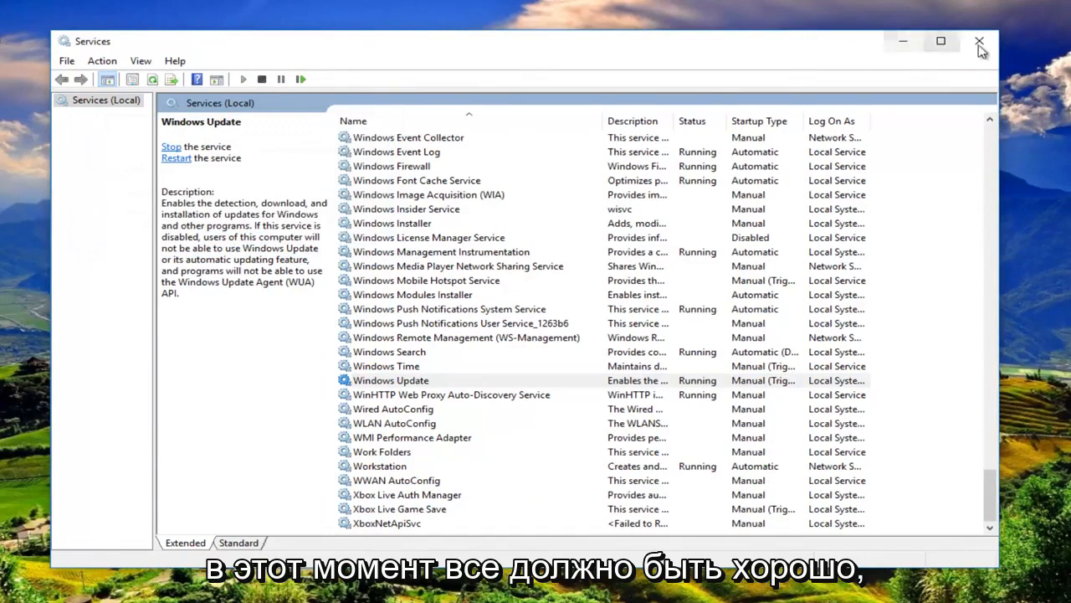
pyautogui.moveTo(402, 386)
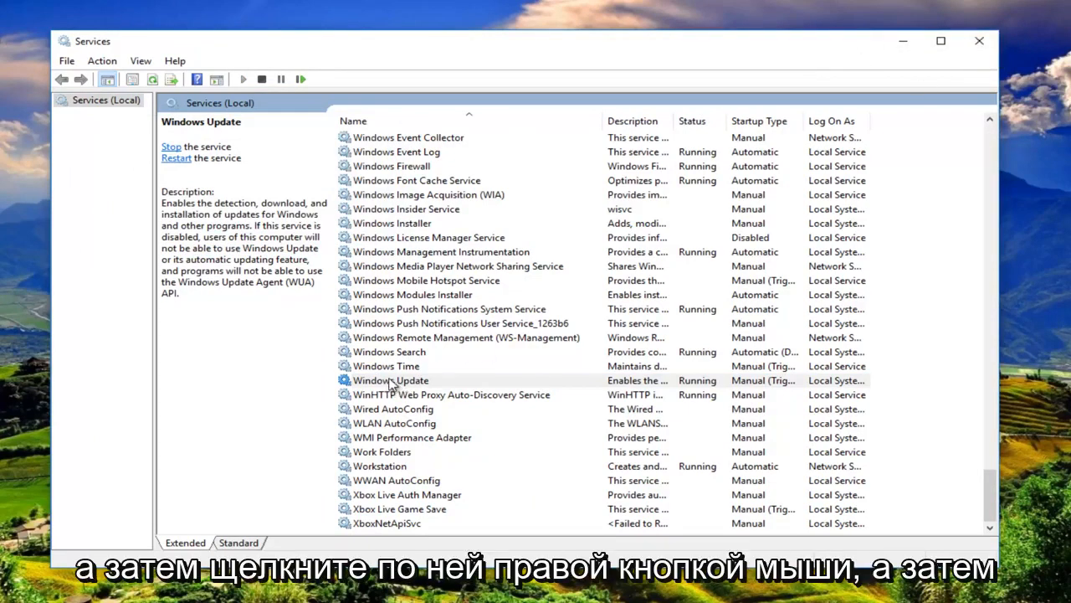
pyautogui.click(390, 380)
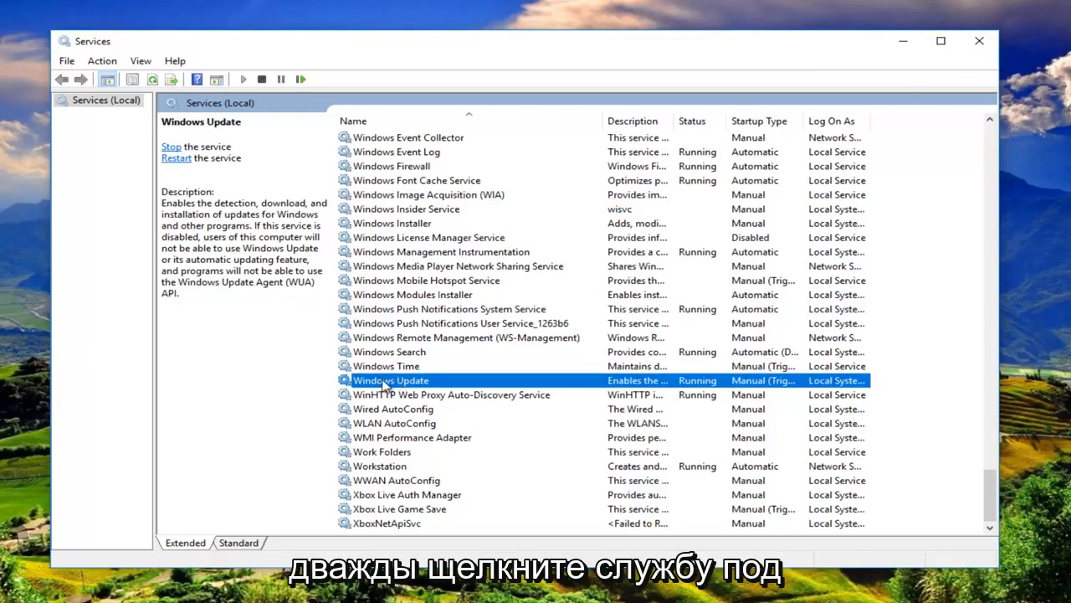
pyautogui.doubleClick(390, 380)
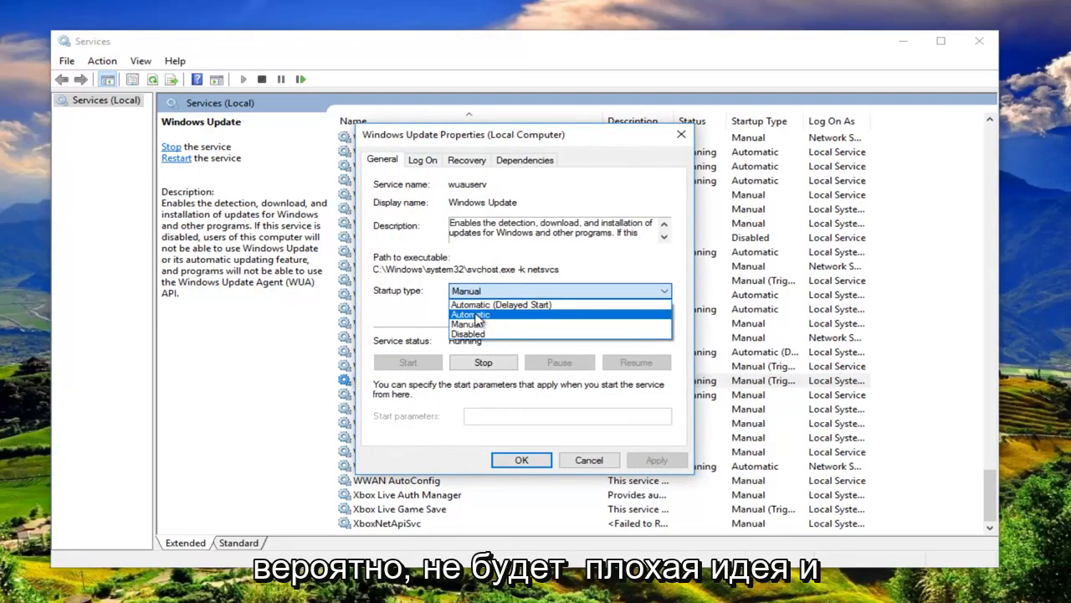
# Set Windows Update's startup type to Automatic, confirm with OK, and close Services.
pyautogui.click(468, 314)
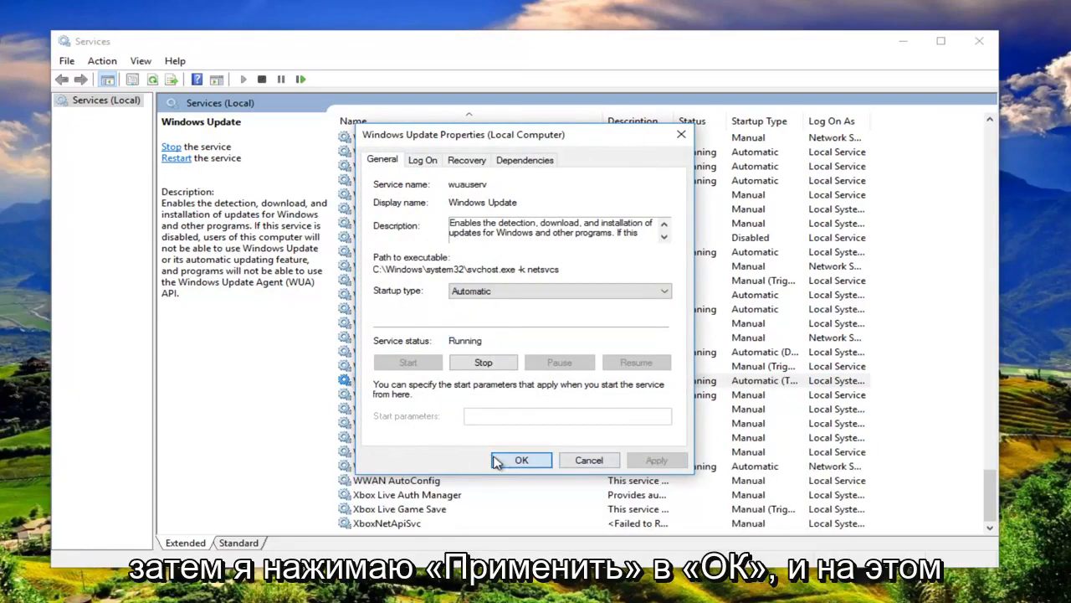
pyautogui.click(521, 459)
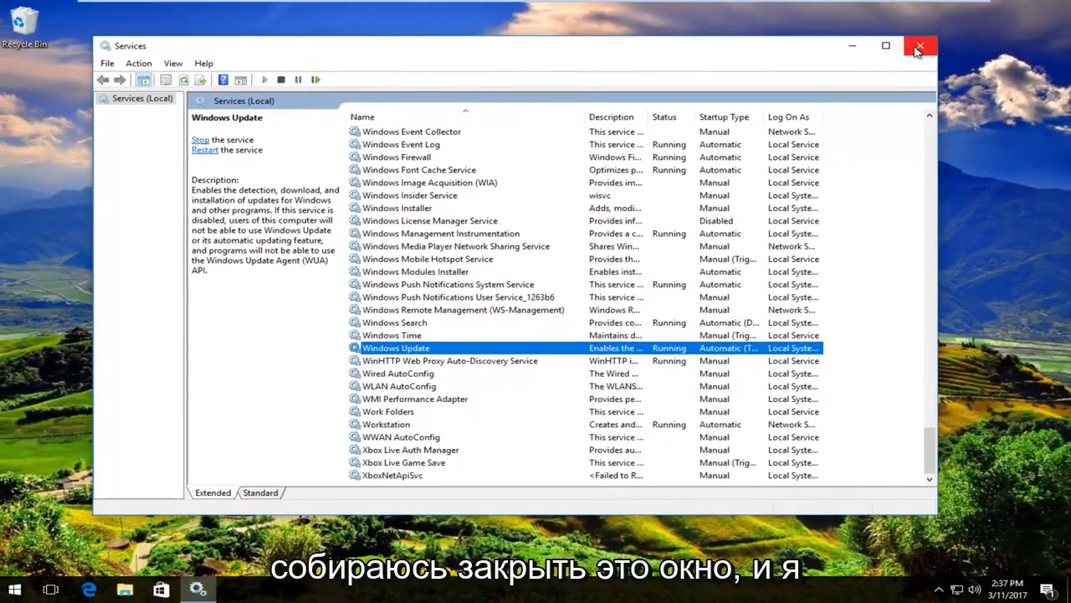
pyautogui.click(920, 47)
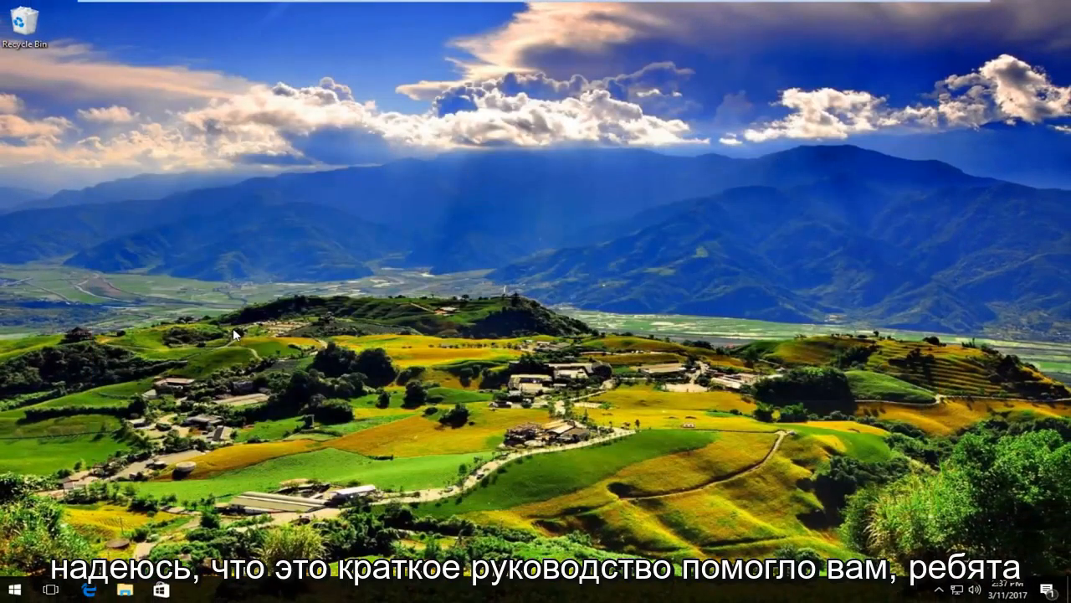